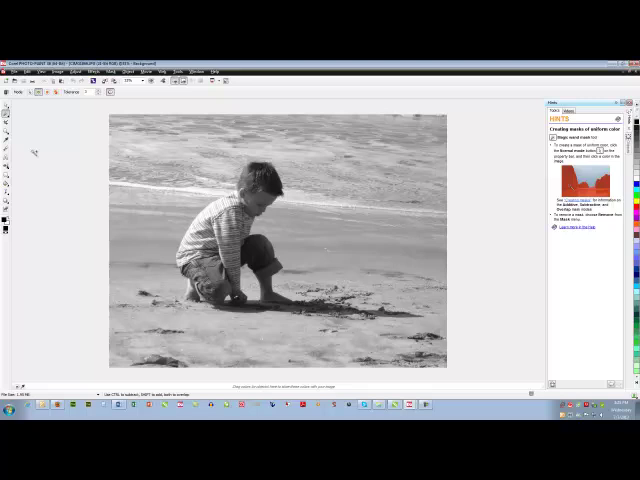
pyautogui.moveTo(37, 95)
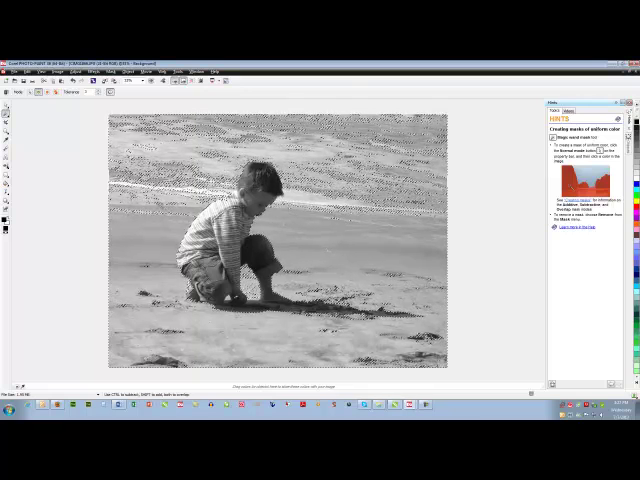
# Add the remaining beach and sand areas around the crouching boy to the Magic Wand mask
pyautogui.click(130, 72)
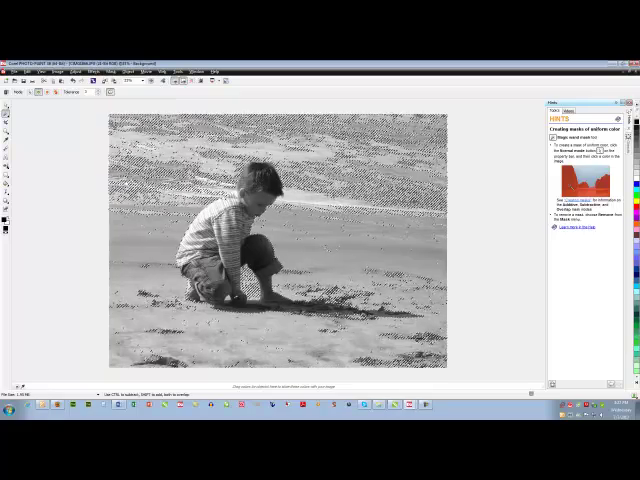
pyautogui.click(16, 71)
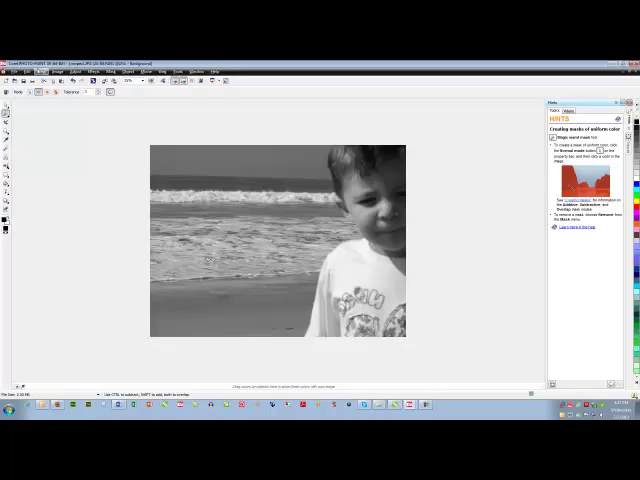
# Paste the copied crouching boy into the close-up photo via Edit > Paste as New Object
pyautogui.click(33, 71)
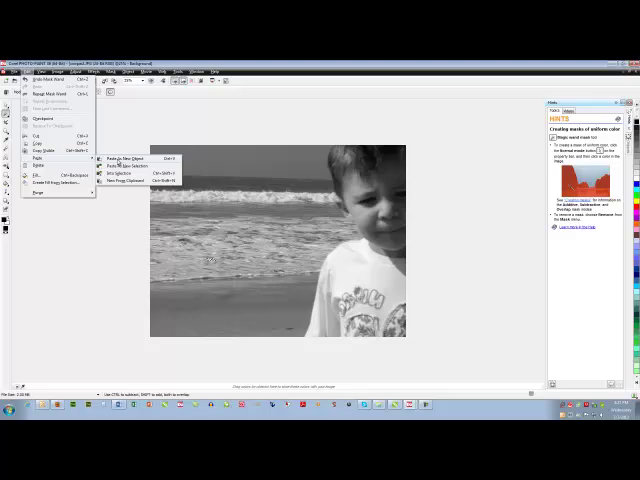
pyautogui.click(125, 157)
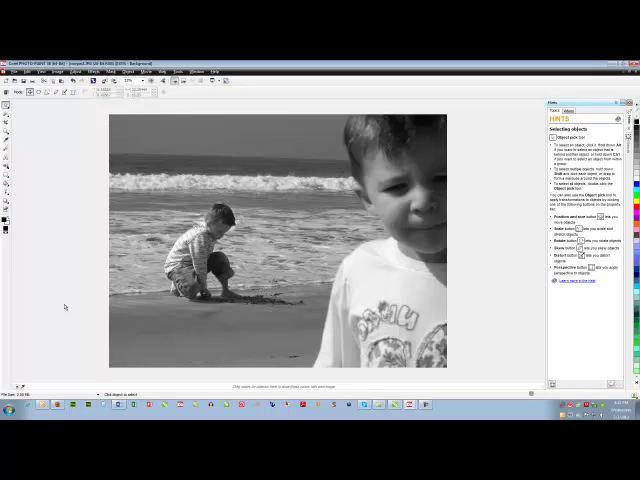
pyautogui.moveTo(70, 305)
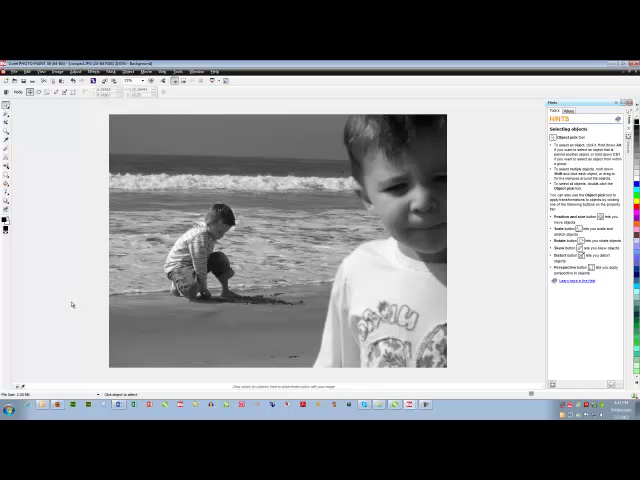